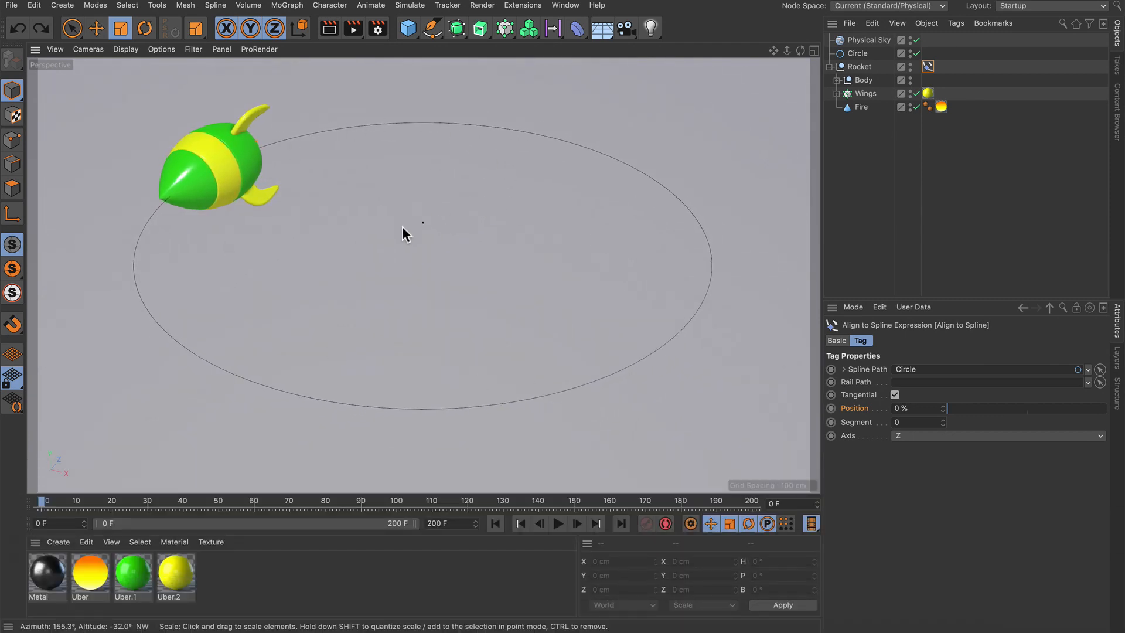
{"action": "mouse_move", "coordinate": [297, 243]}
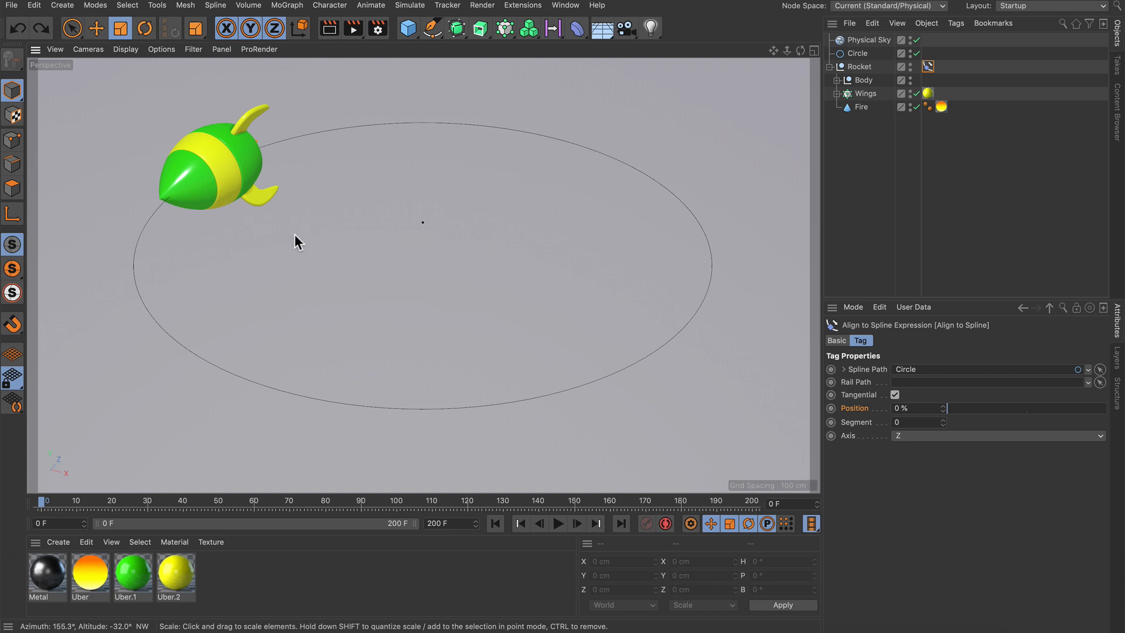
{"action": "mouse_move", "coordinate": [378, 214]}
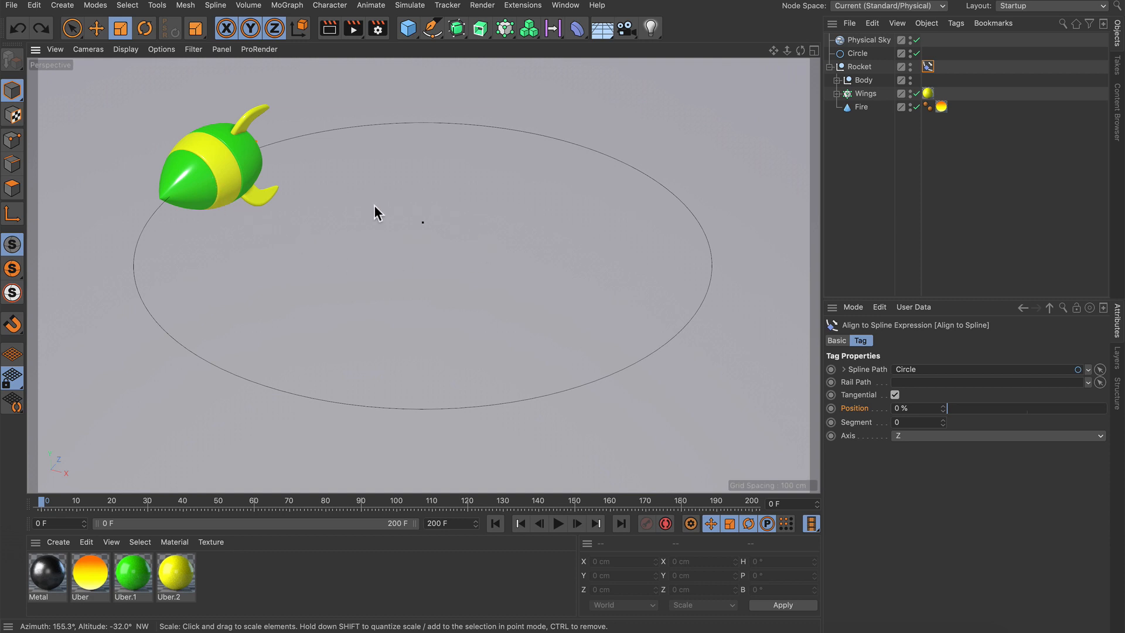
{"action": "mouse_move", "coordinate": [489, 199]}
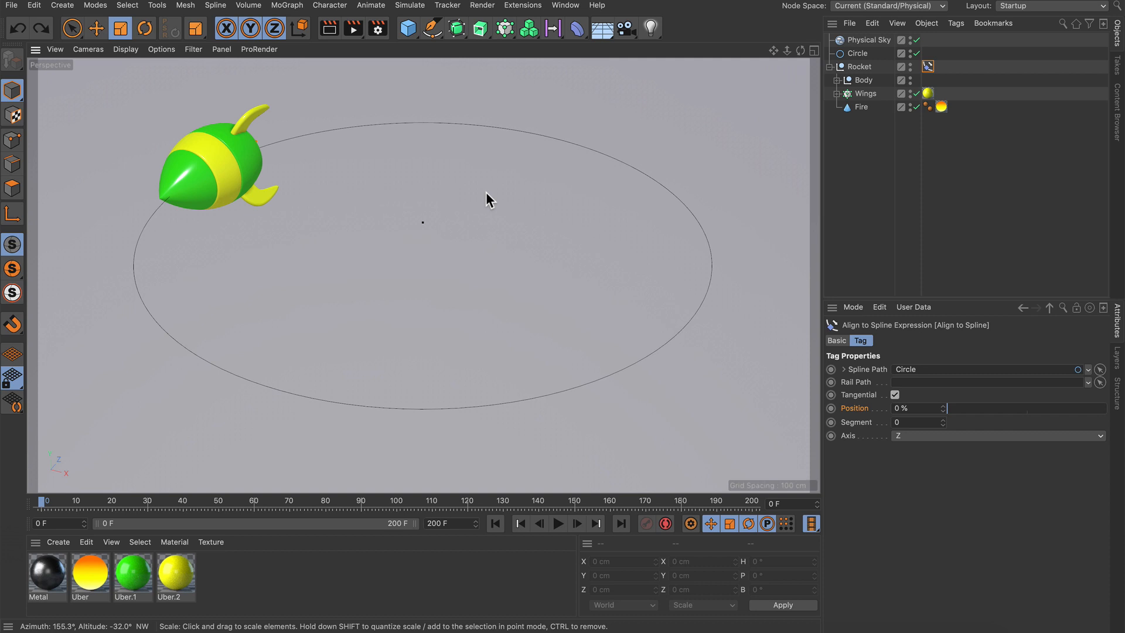
{"action": "mouse_move", "coordinate": [506, 152]}
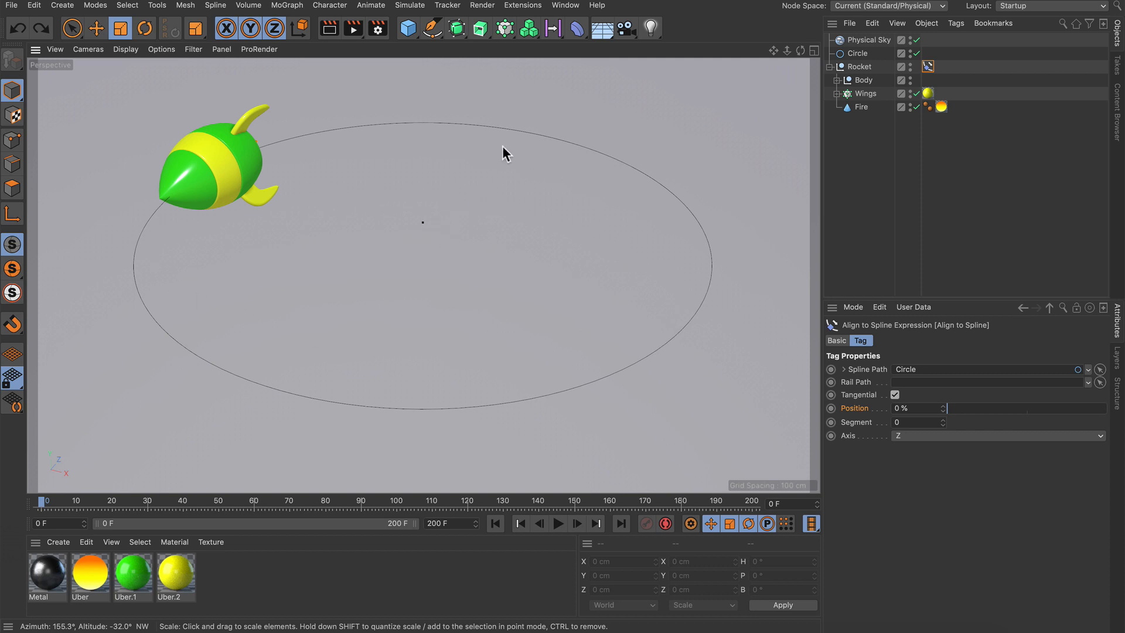
{"action": "mouse_move", "coordinate": [457, 252]}
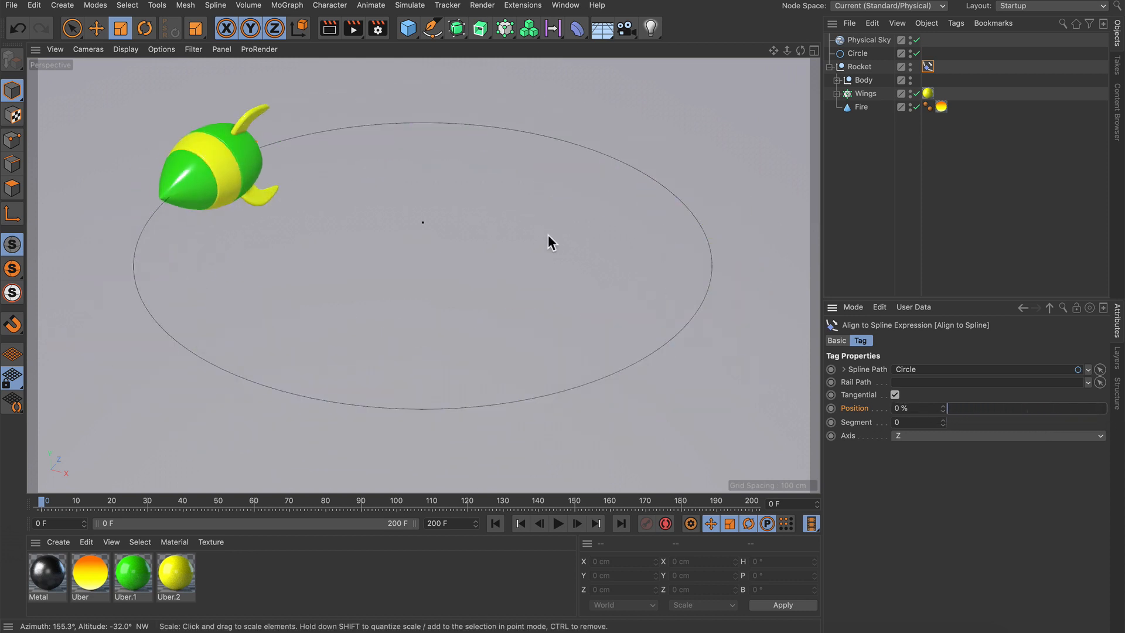
{"action": "mouse_move", "coordinate": [451, 229]}
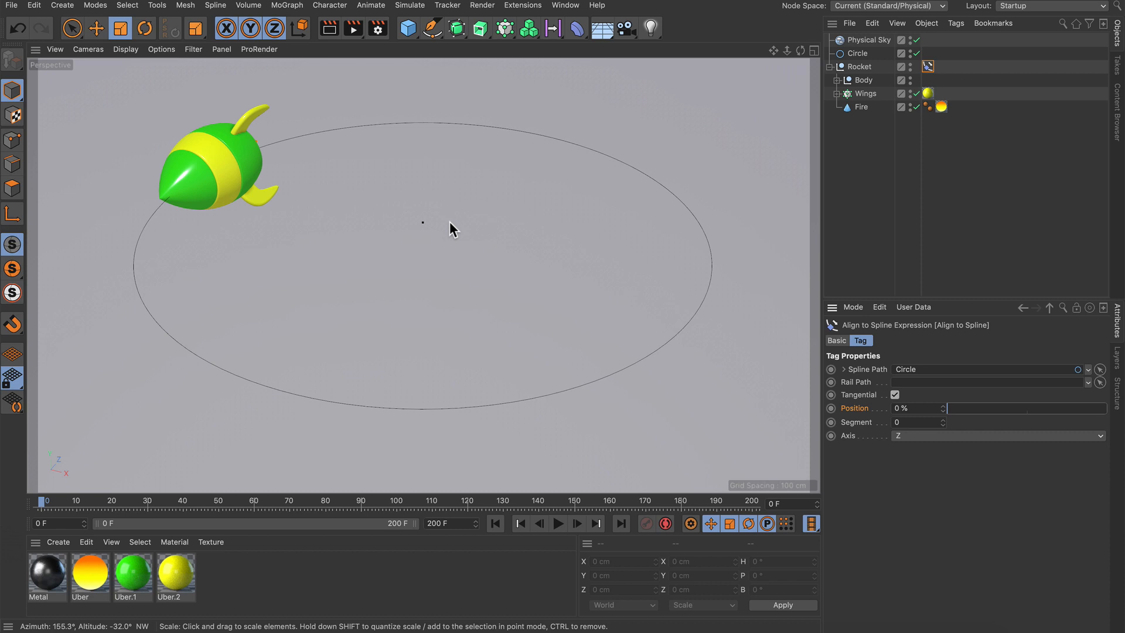
{"action": "mouse_move", "coordinate": [368, 335]}
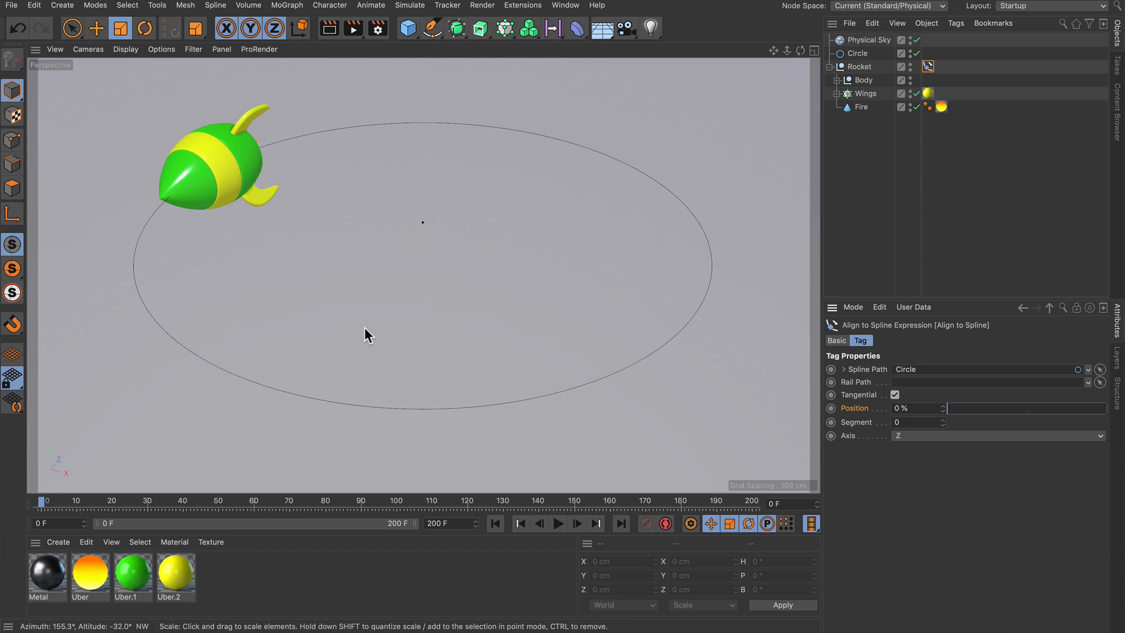
{"action": "mouse_move", "coordinate": [427, 330]}
{"action": "type", "text": "-100"}
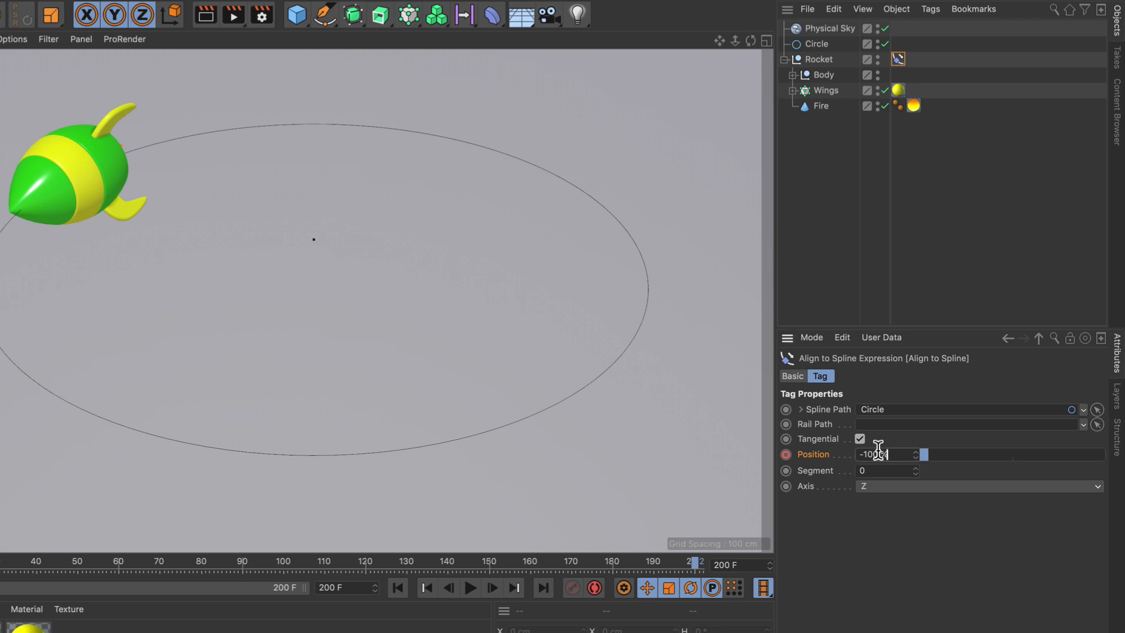
Step: Key the Align to Spline Position at -100% on frame 0 and 200% on frame 200
{"action": "type", "text": "200 F"}
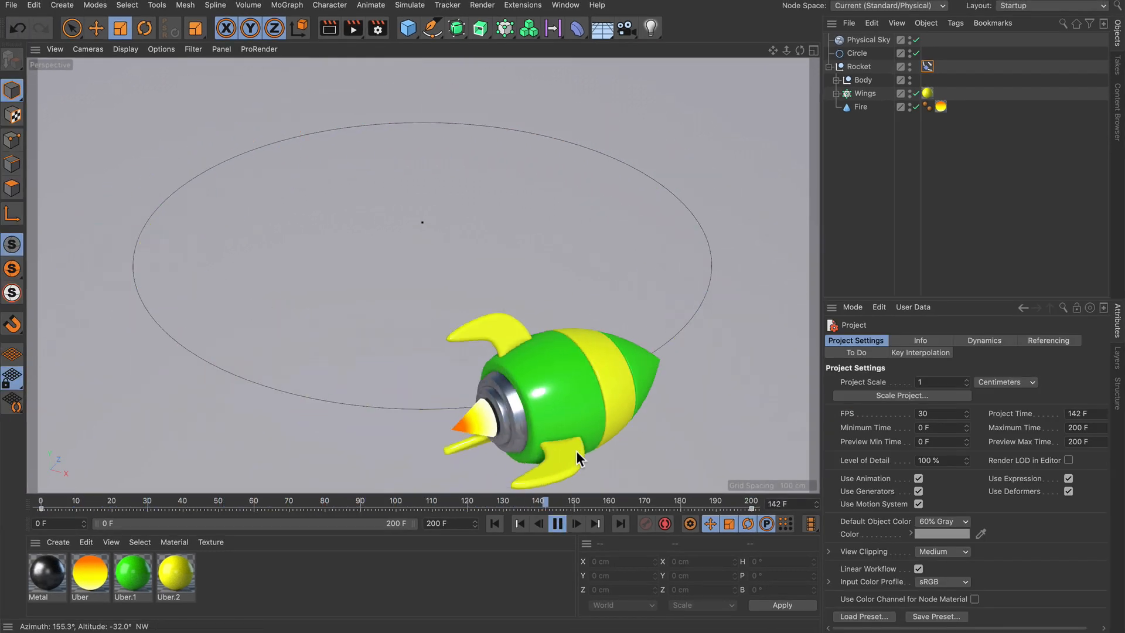
Step: Play back the timeline to watch the rocket loop around the circle spline
{"action": "left_click", "coordinate": [493, 523]}
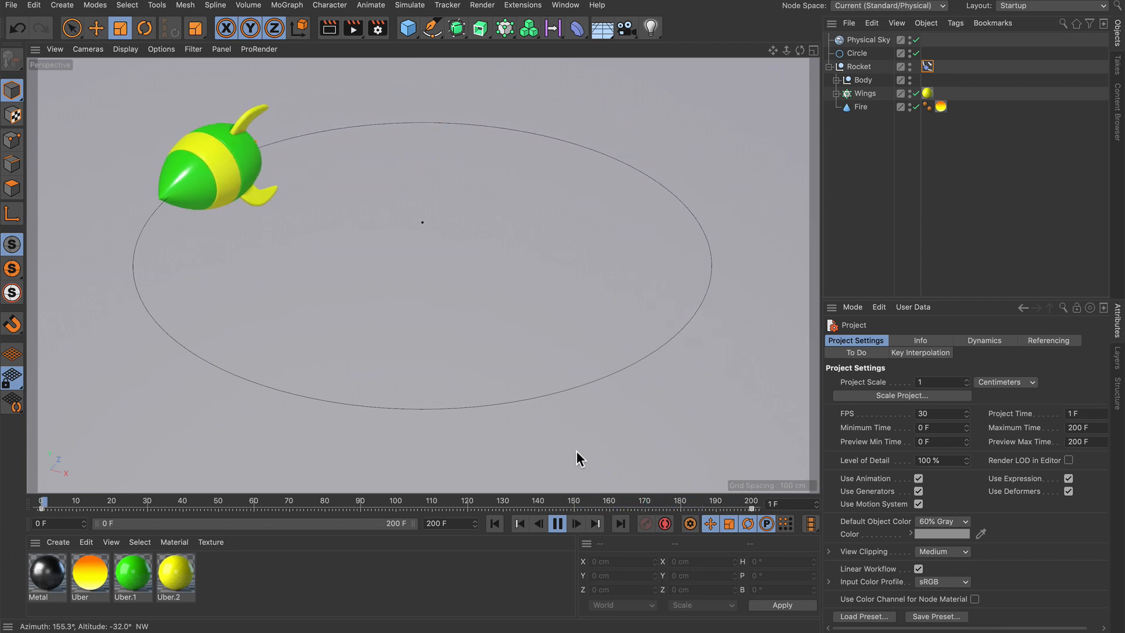